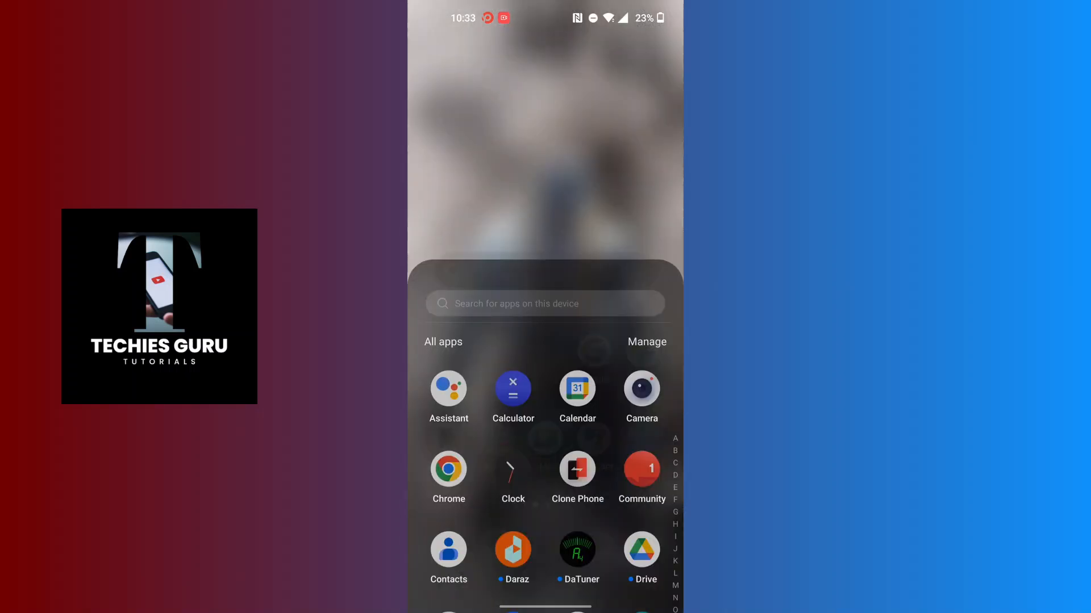
Scroll the app drawer and launch Viber to reach its chats list.
scroll(down, 3)
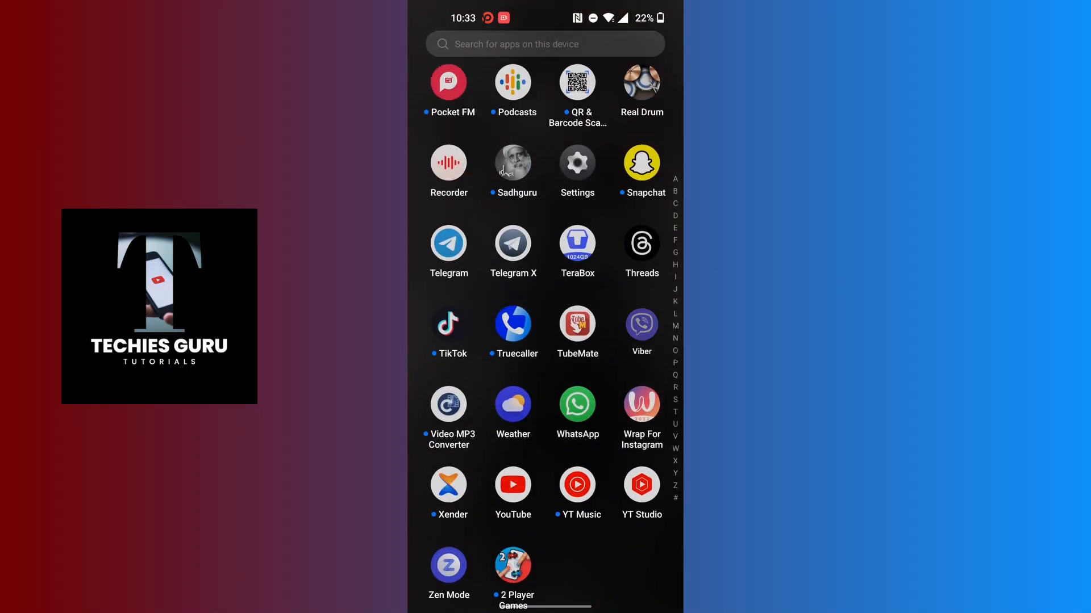
click(640, 325)
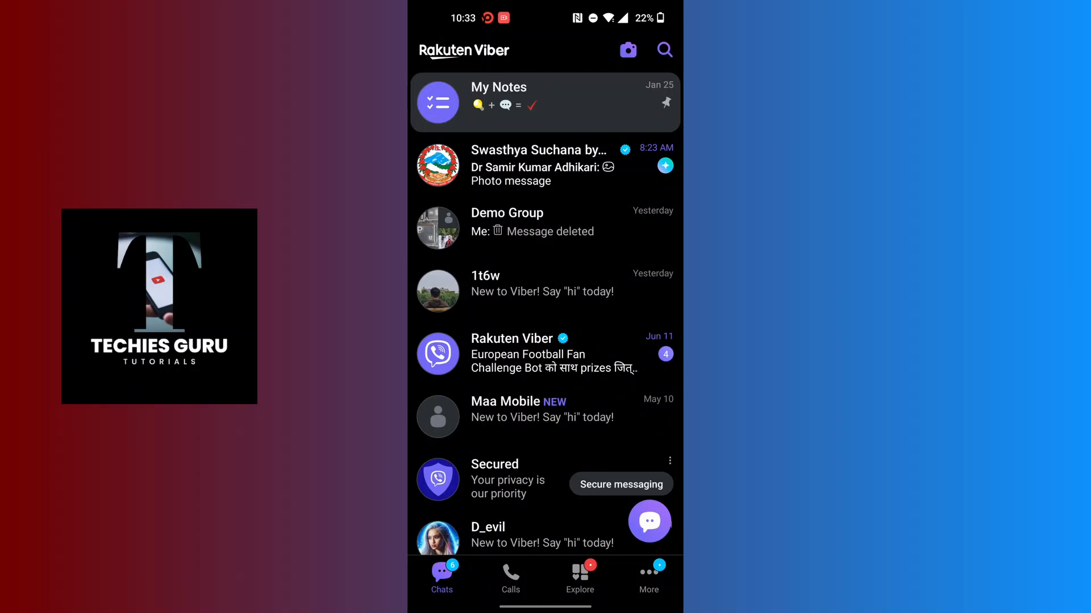
Go to the More tab and start editing the profile details.
click(649, 579)
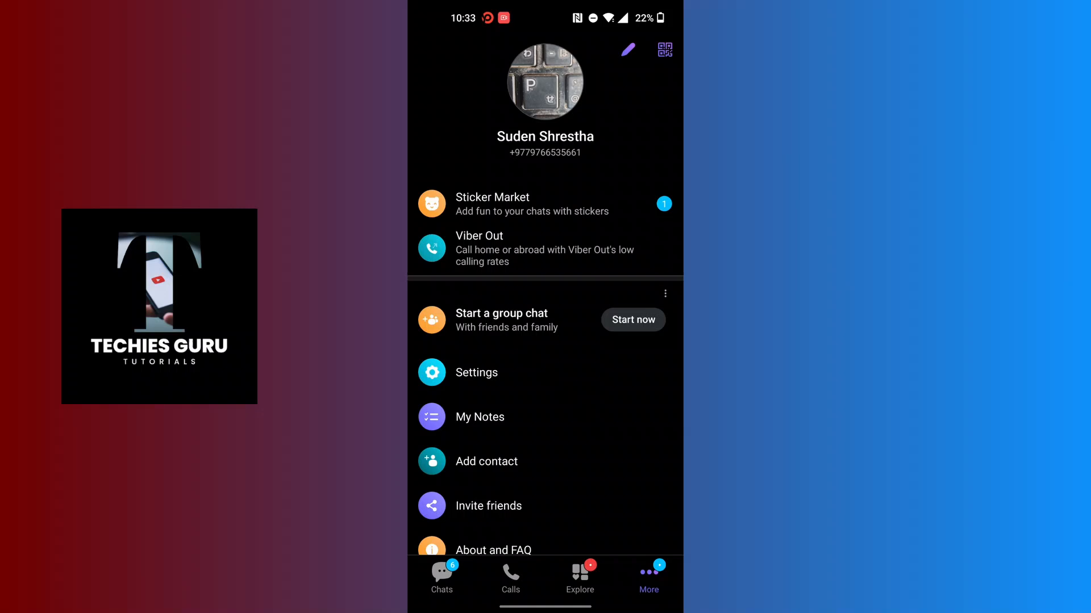
click(626, 49)
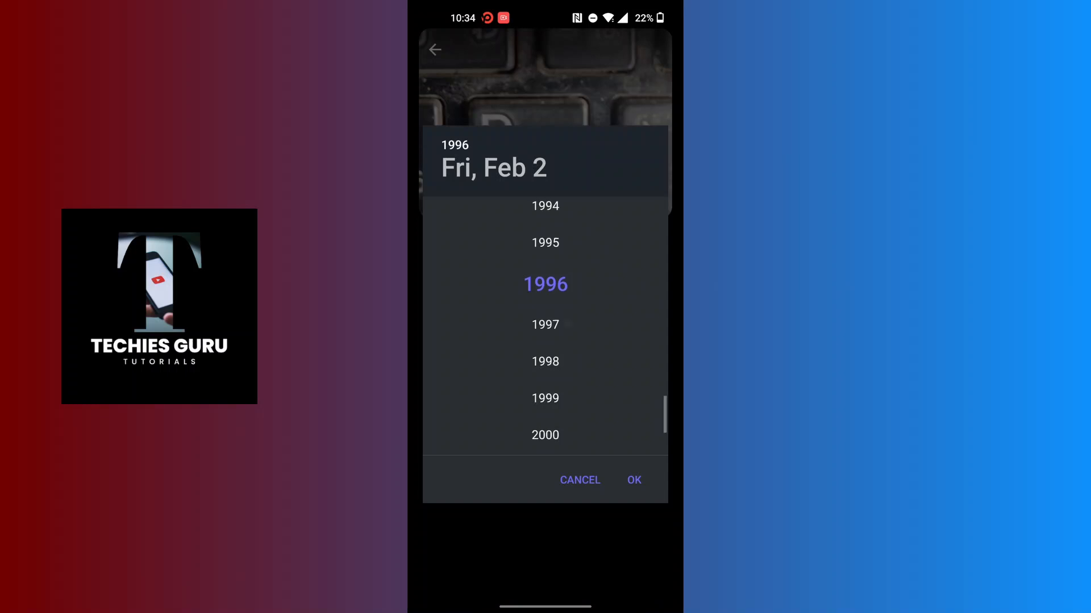
Pick January 4, 1995 in the date picker, confirm, and reopen the profile editor.
click(545, 242)
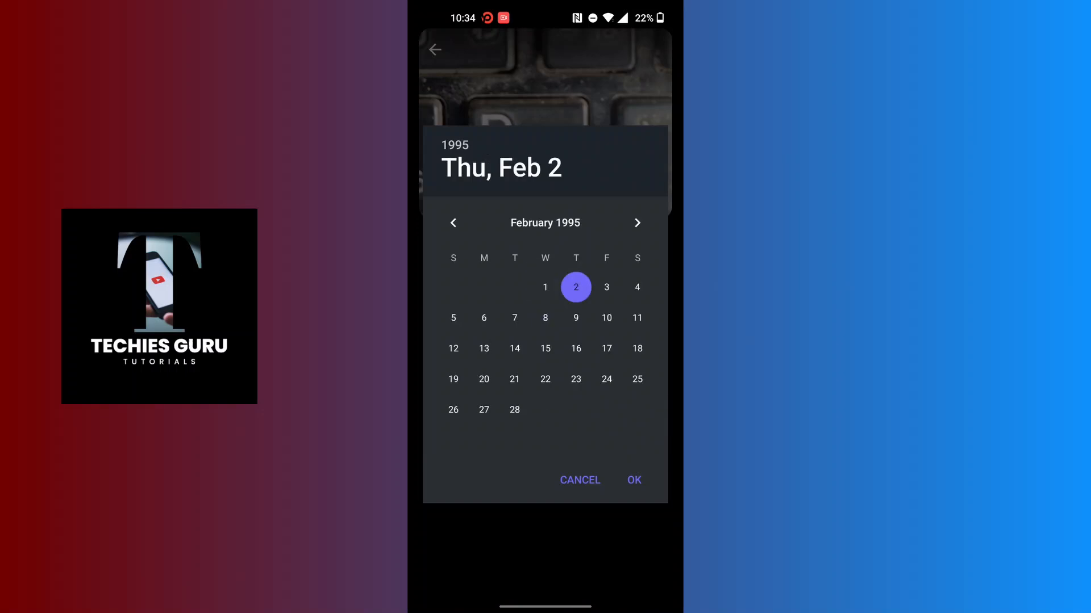
click(453, 223)
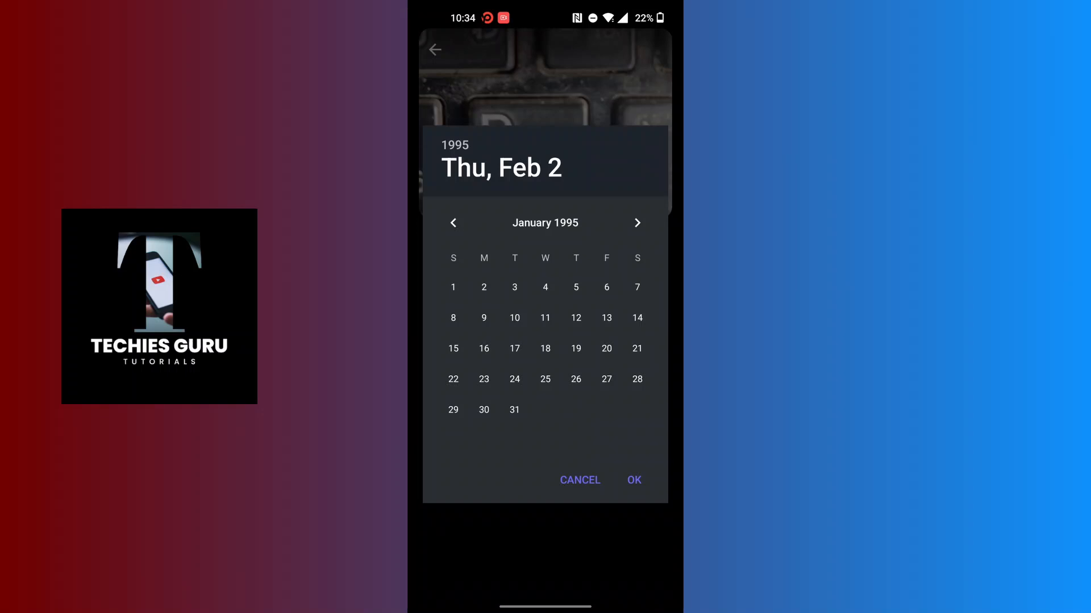
click(545, 286)
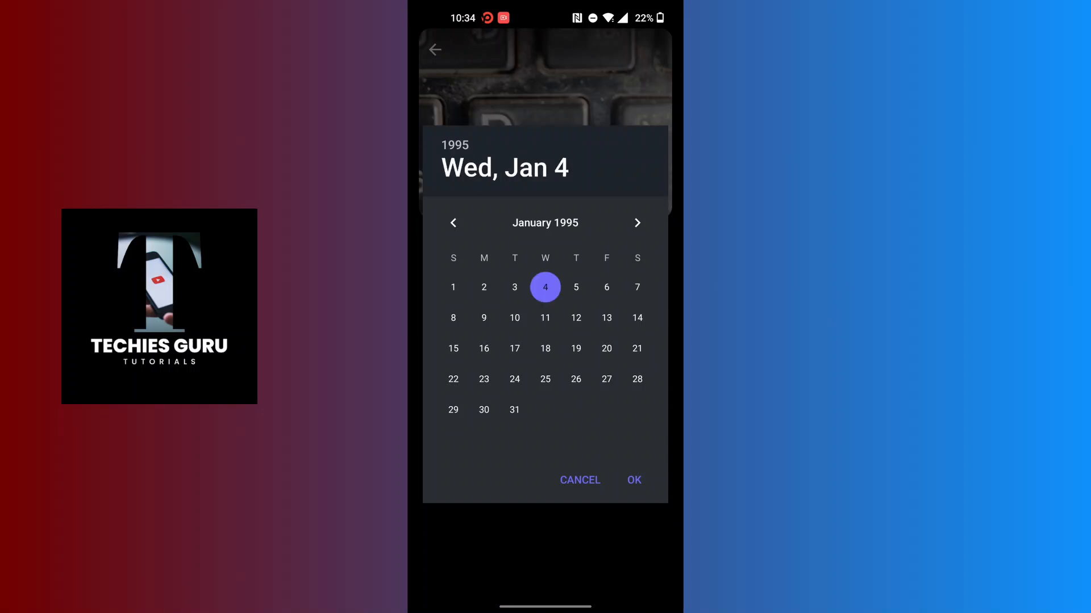
click(632, 480)
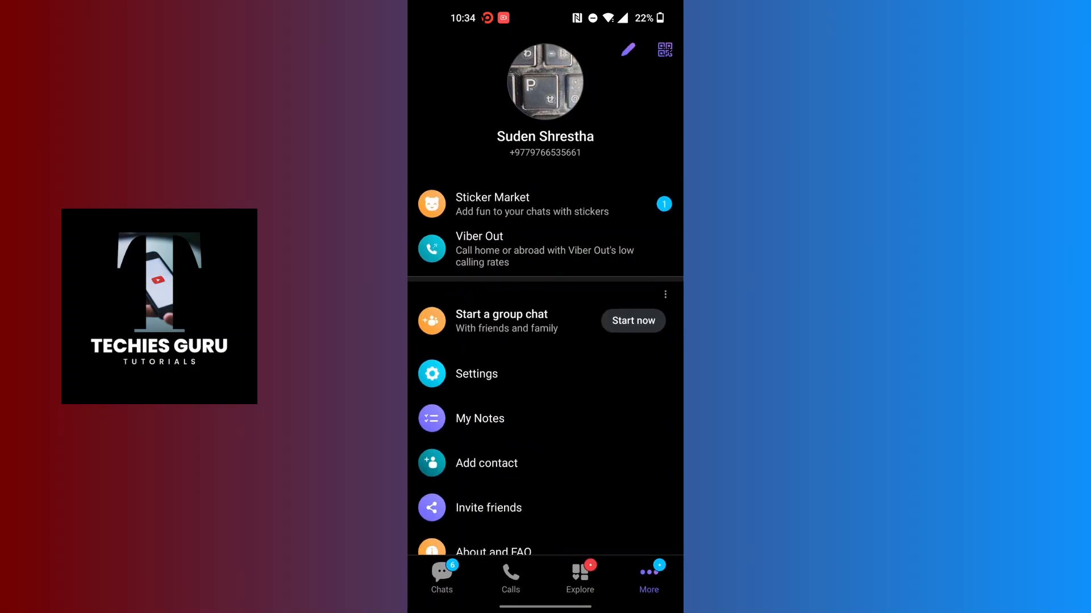
click(627, 49)
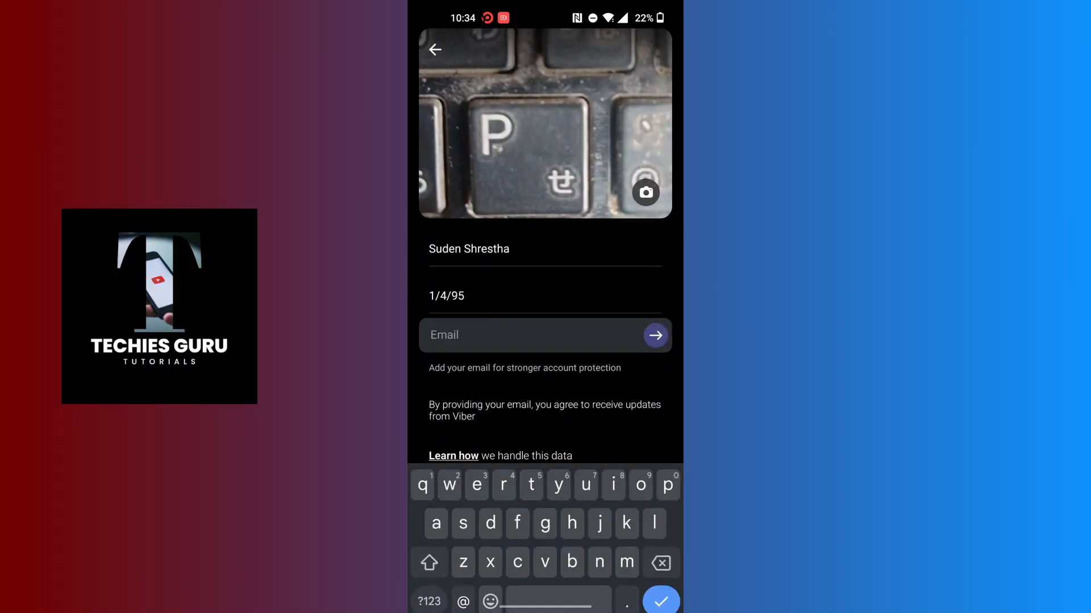